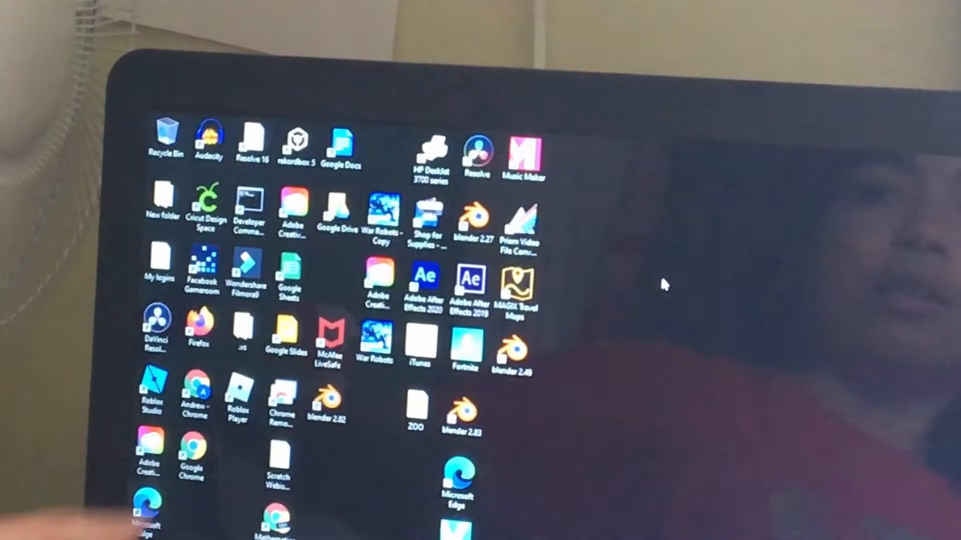
Launch Adobe After Effects 2020 from its desktop shortcut.
double_click(421, 276)
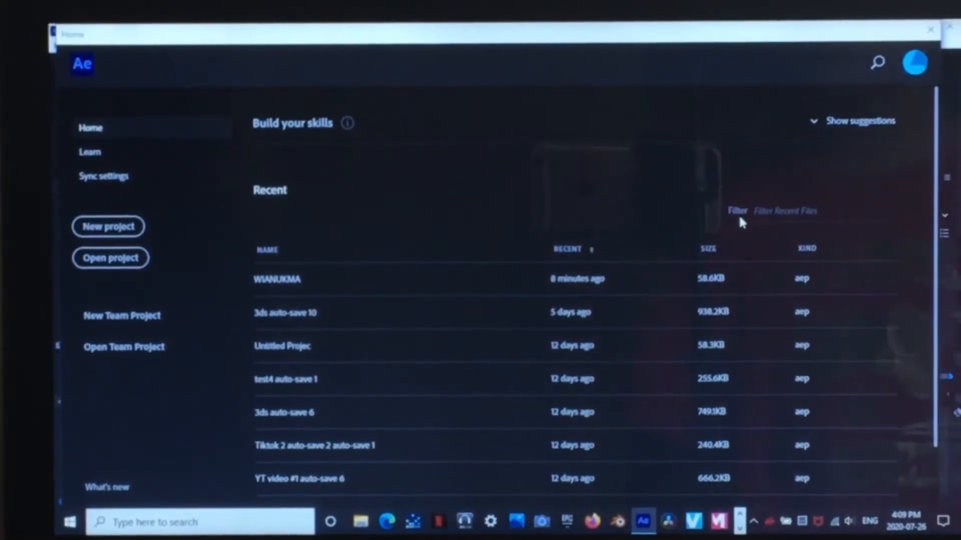
mouse_move(851, 80)
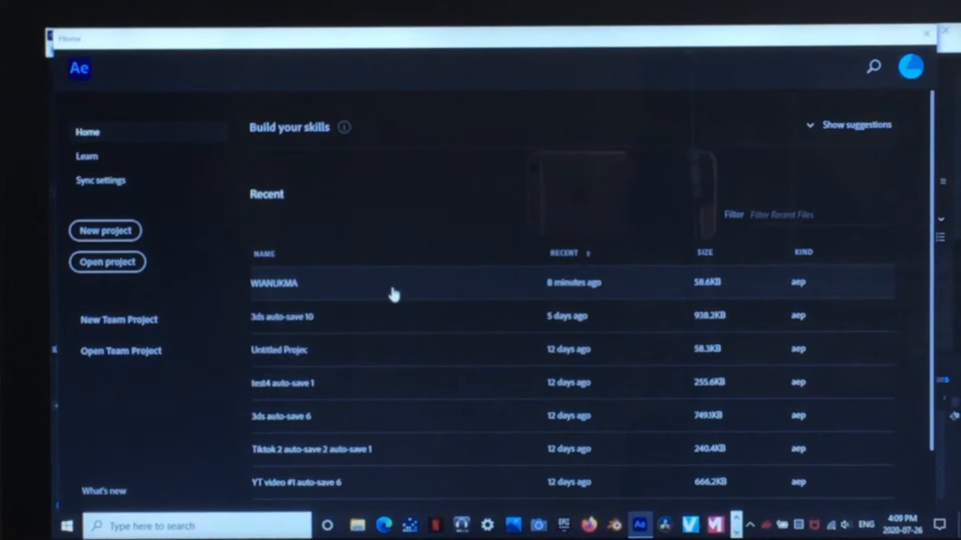
Open the recent WIANUKMA project from the Home screen's Recent files list.
double_click(273, 282)
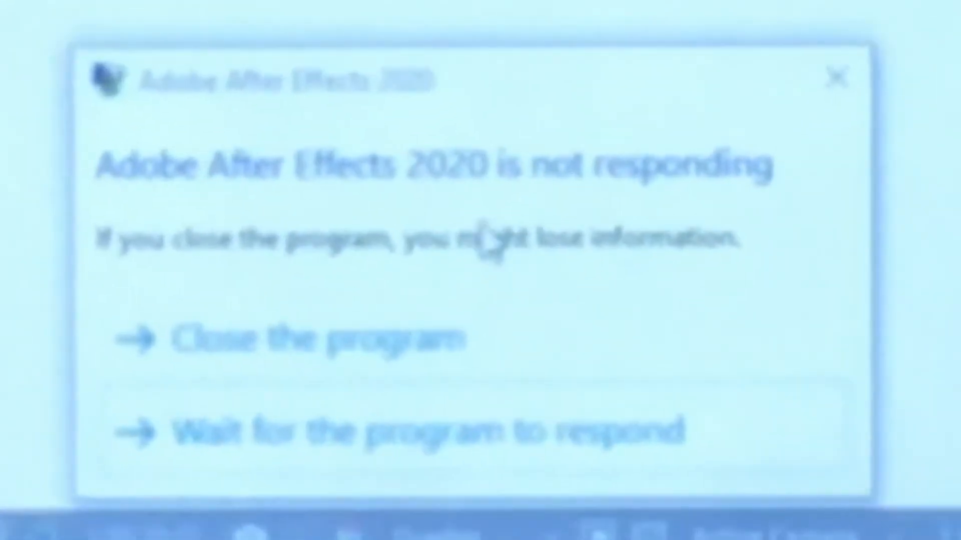
Close the unresponsive After Effects 2020 and cancel the Microsoft problem report.
left_click(306, 341)
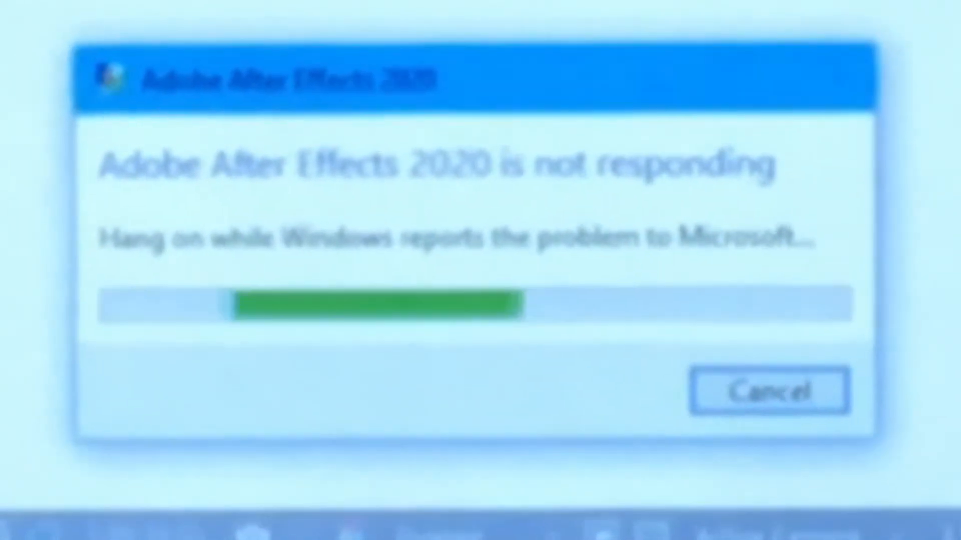
left_click(769, 391)
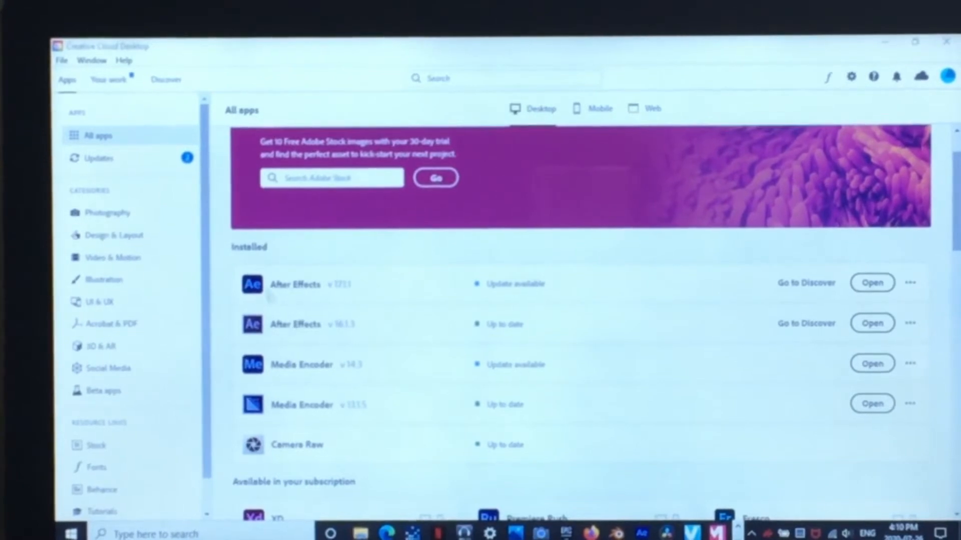
mouse_move(806, 282)
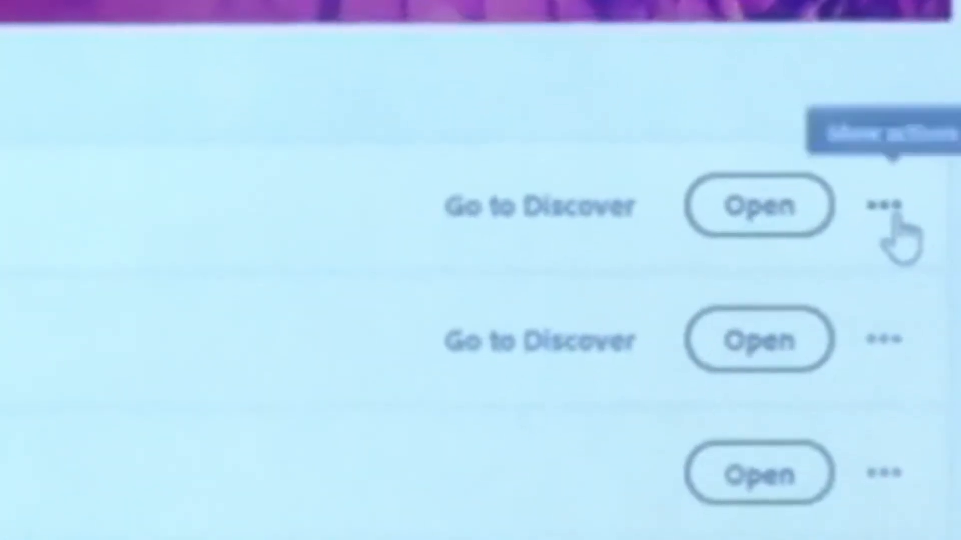
left_click(885, 205)
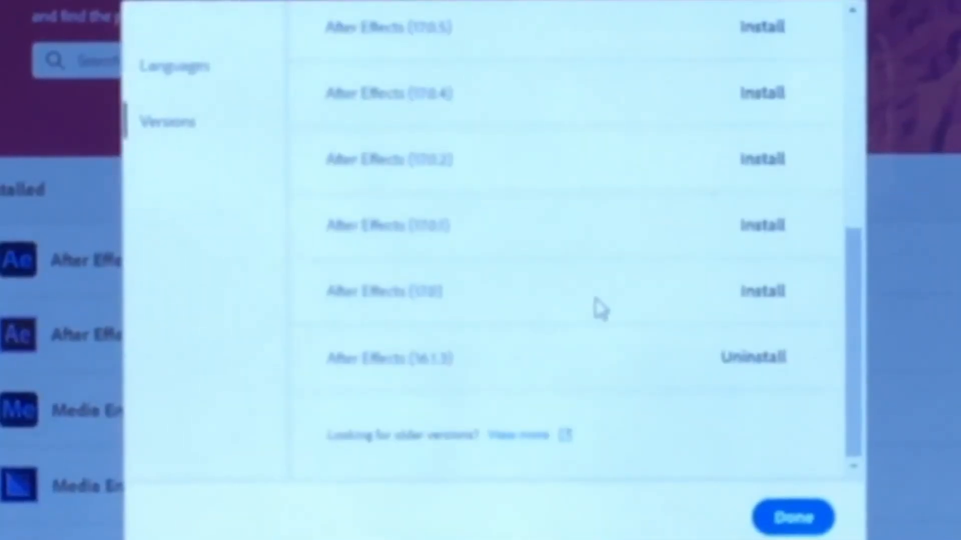
mouse_move(379, 390)
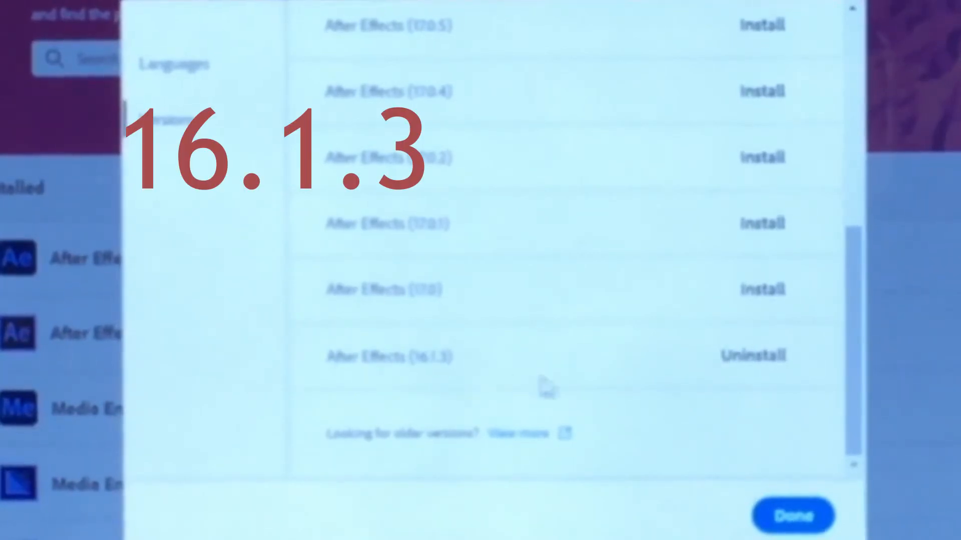
left_click(792, 514)
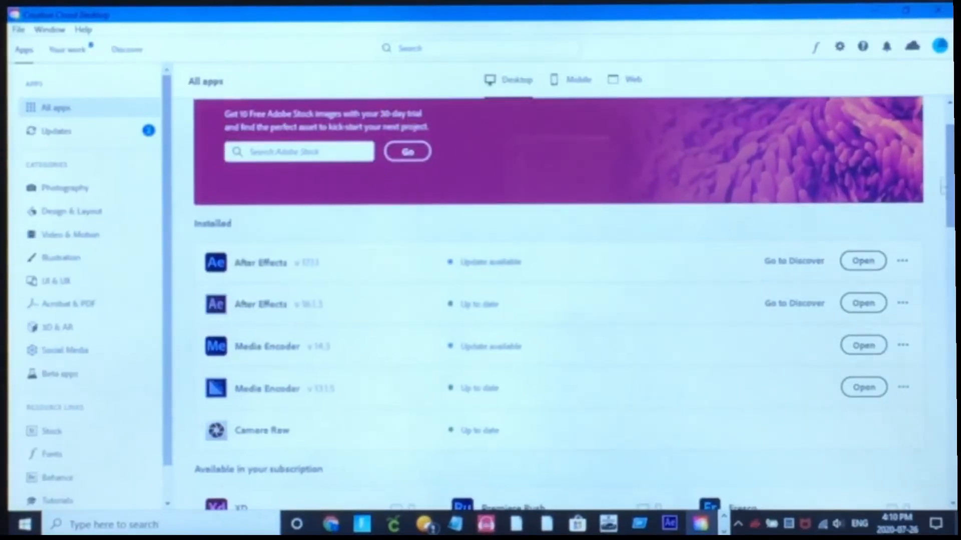
mouse_move(933, 221)
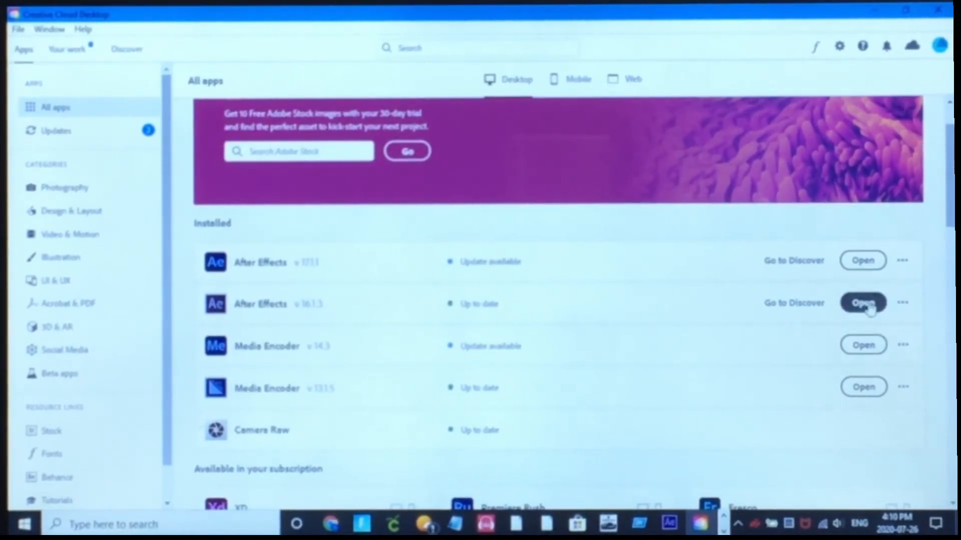
Open After Effects v16.1.3 from Creative Cloud's Installed apps list.
left_click(862, 303)
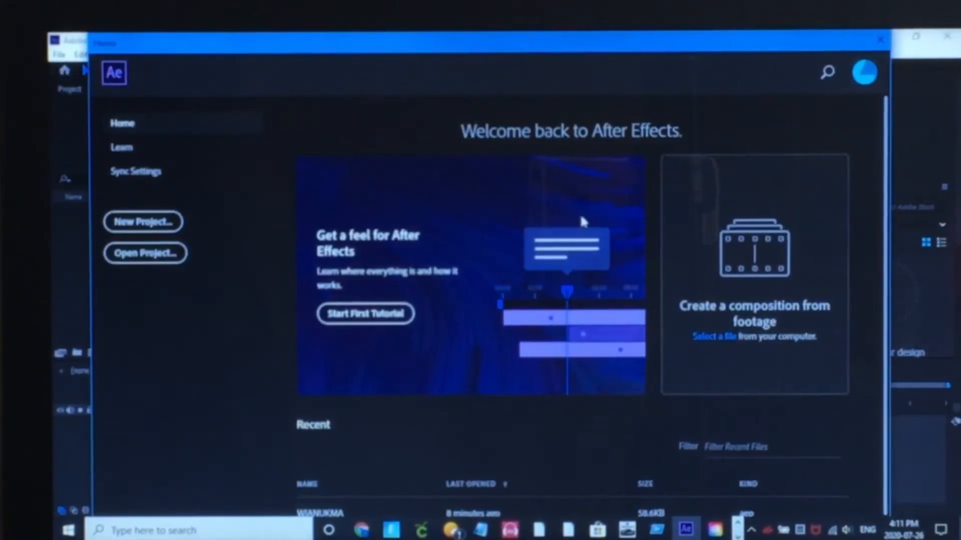
Open the WIANUKMA auto-save project from Recent in After Effects 16.1.3.
scroll("down", 3)
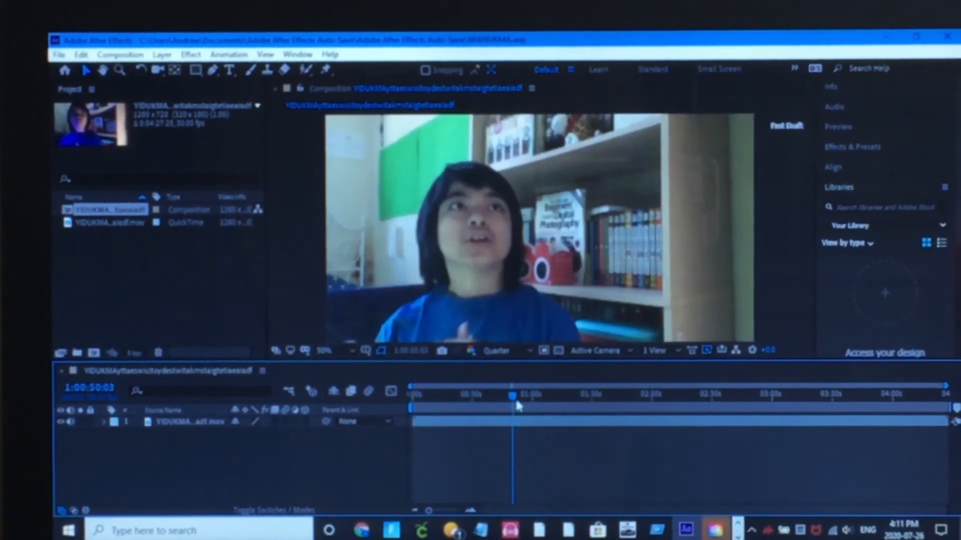
left_click(505, 395)
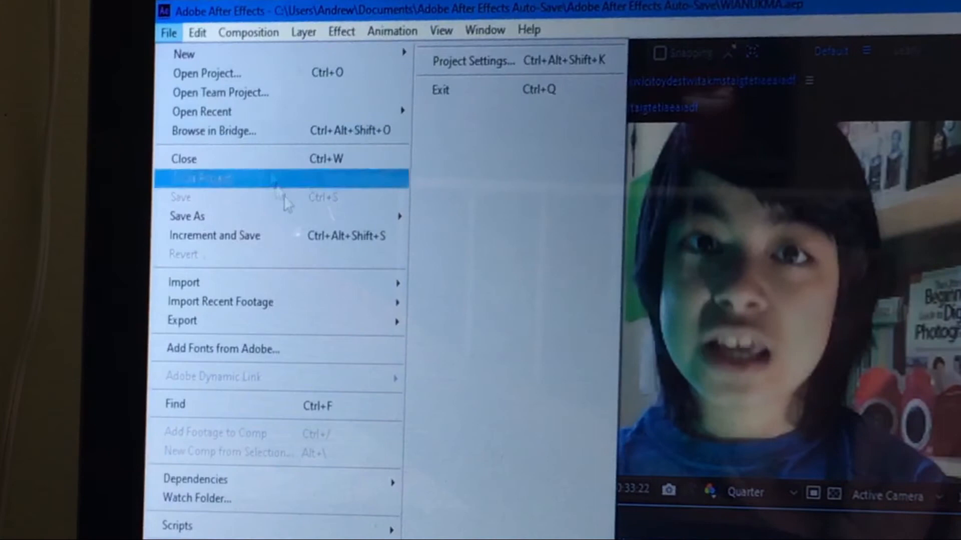
mouse_move(181, 320)
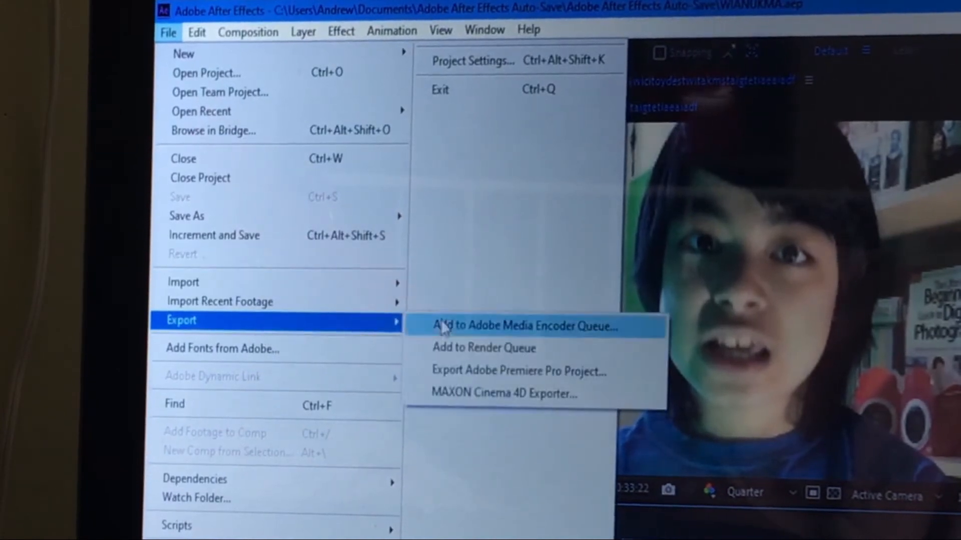
mouse_move(466, 348)
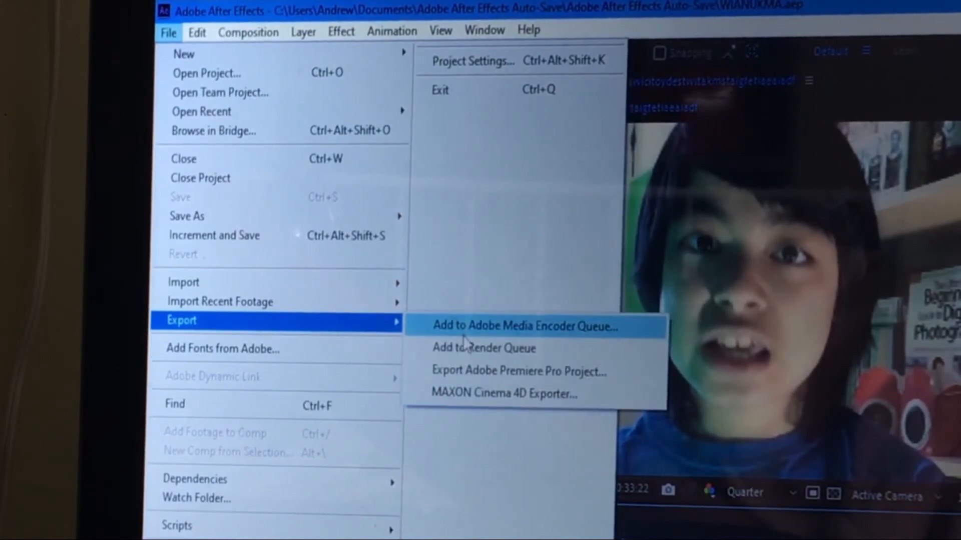